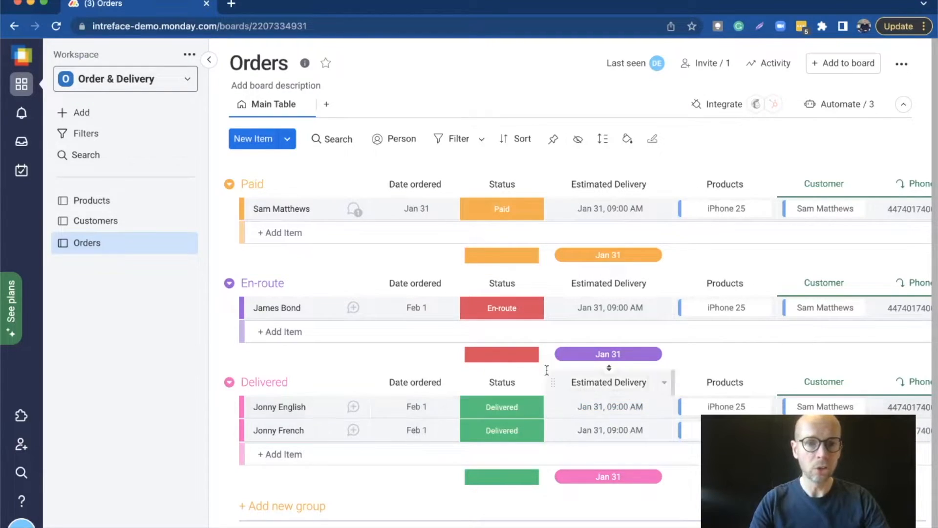
- Browse the Customers board, then switch to the Products board listing the phones in stock
{"action": "left_click", "coordinate": [94, 220]}
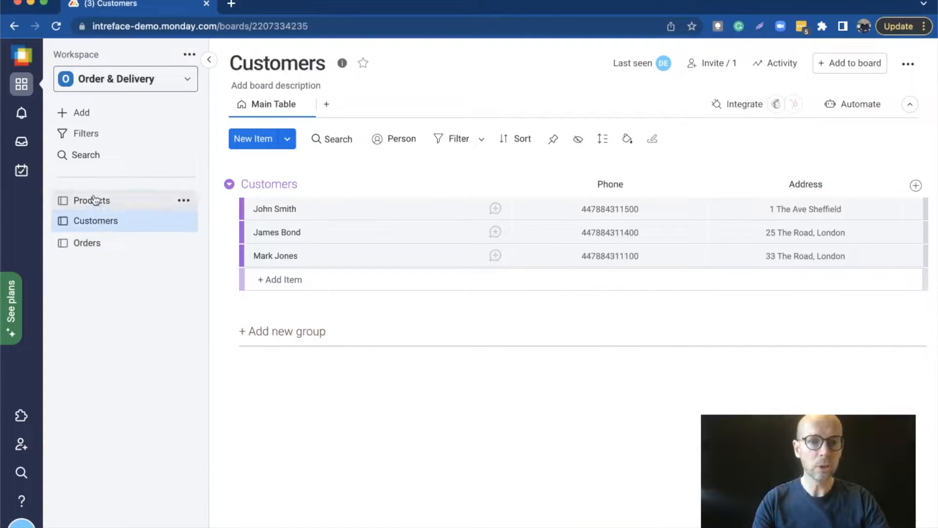
{"action": "left_click", "coordinate": [91, 200]}
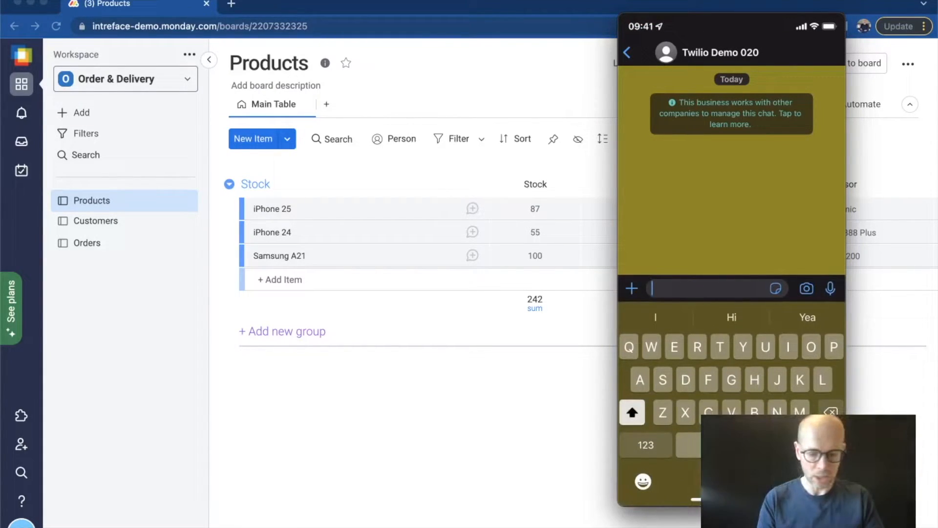
- Send 'Hi can I order an iPhone 25' to the business chat and confirm the product card
{"action": "type", "text": "Hi"}
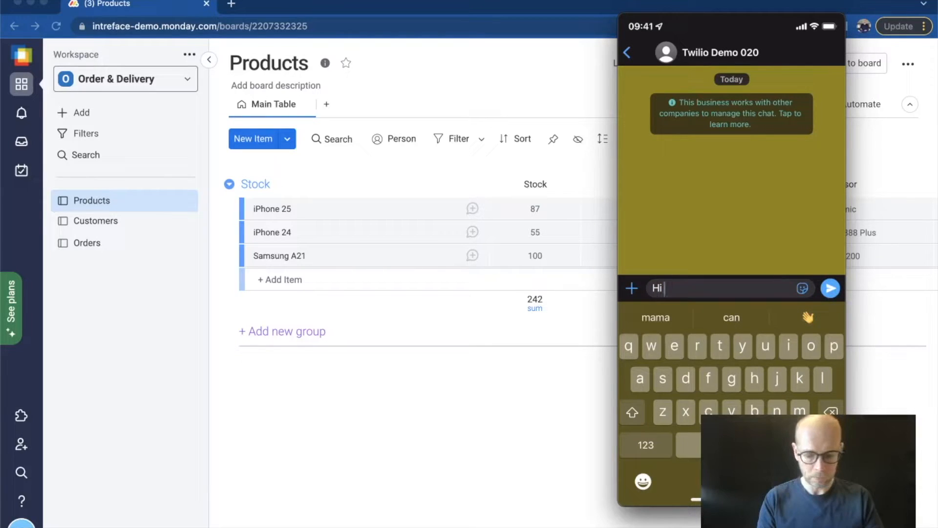
{"action": "type", "text": "can i"}
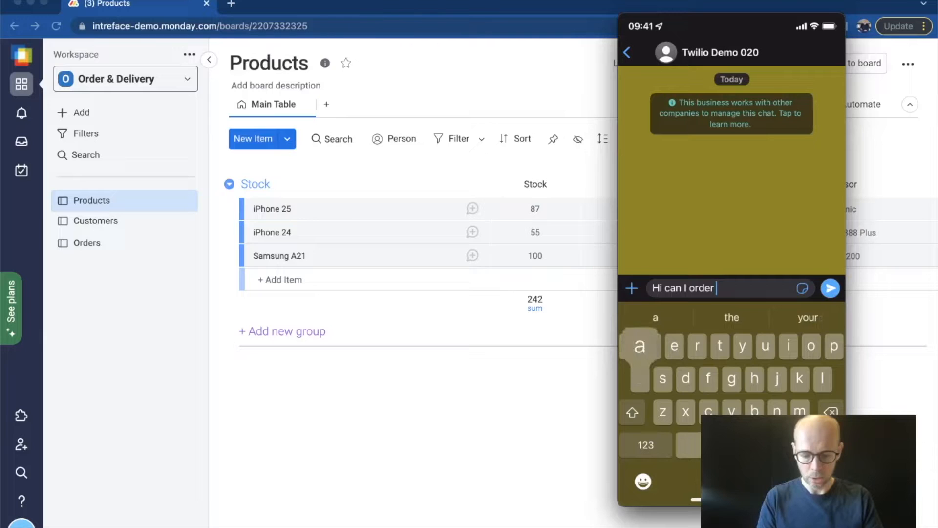
{"action": "type", "text": "an iphone 25"}
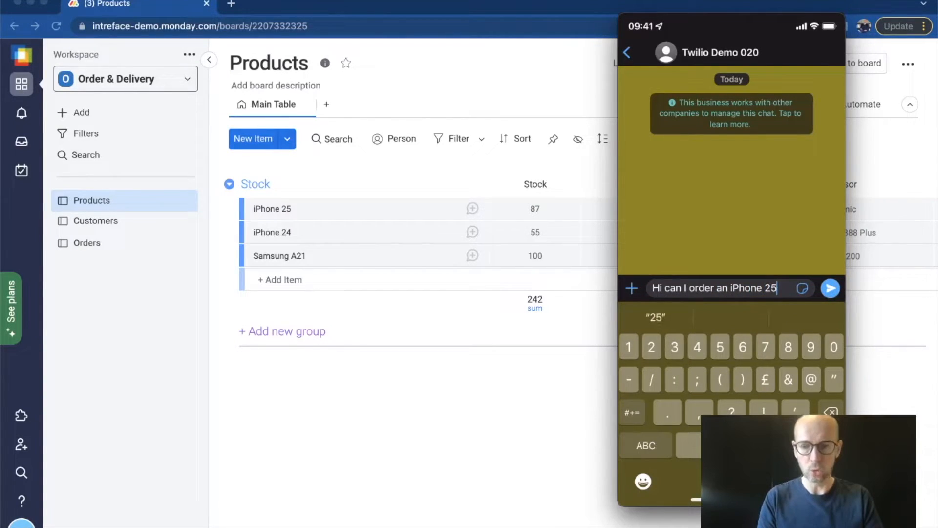
{"action": "left_click", "coordinate": [831, 287]}
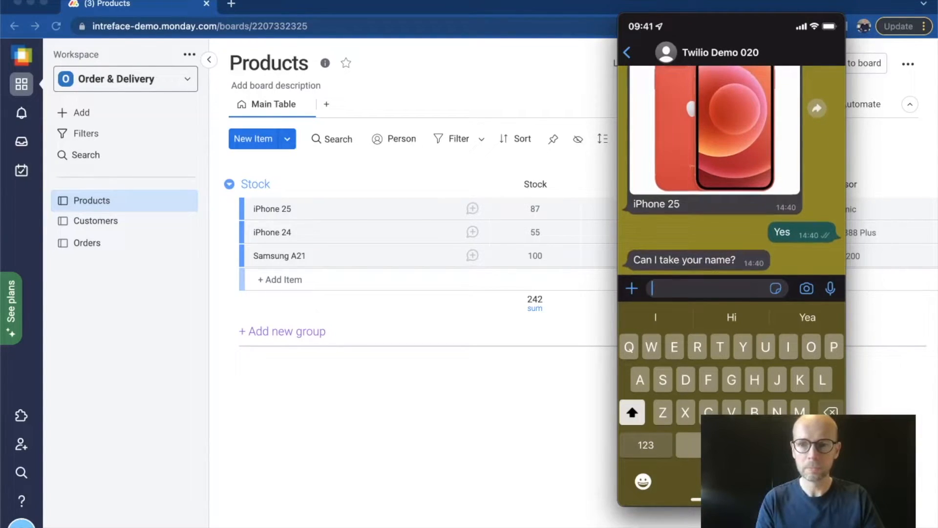
{"action": "type", "text": "Dam"}
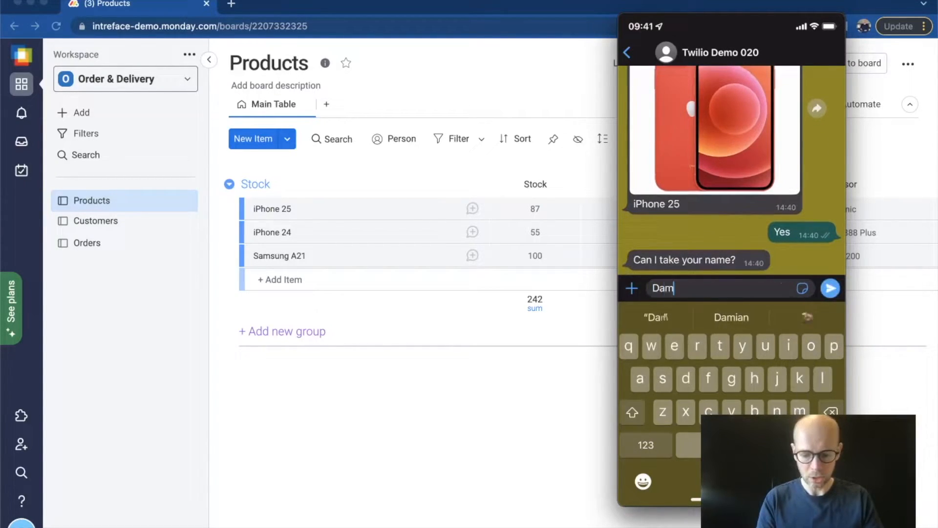
{"action": "left_click", "coordinate": [731, 317]}
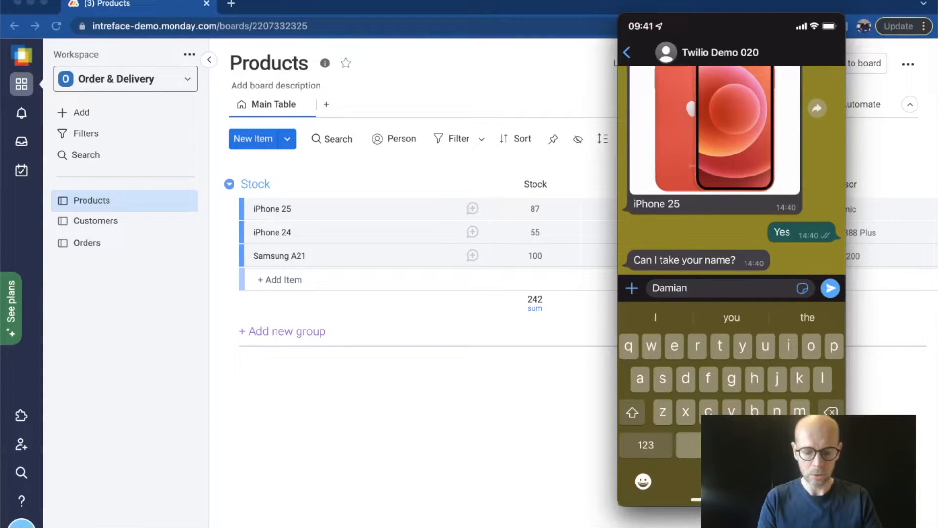
{"action": "type", "text": "Edwar"}
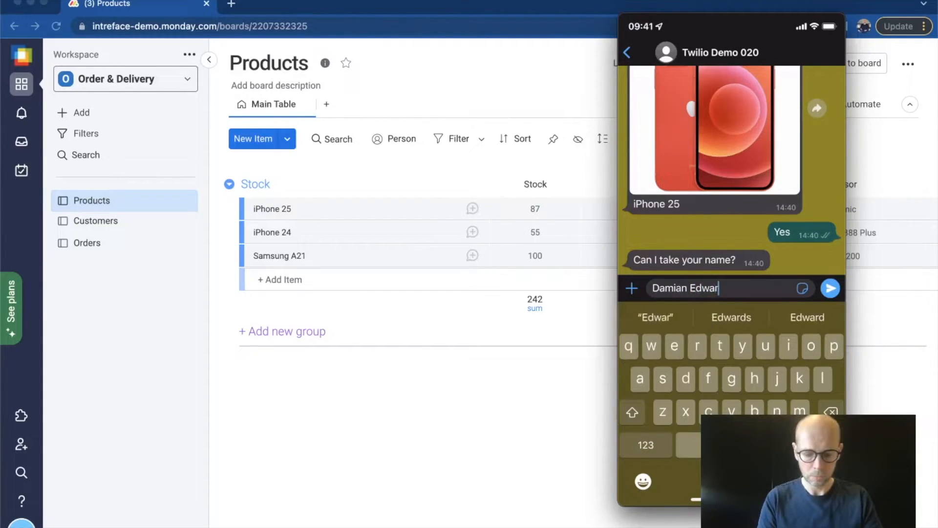
{"action": "left_click", "coordinate": [831, 288]}
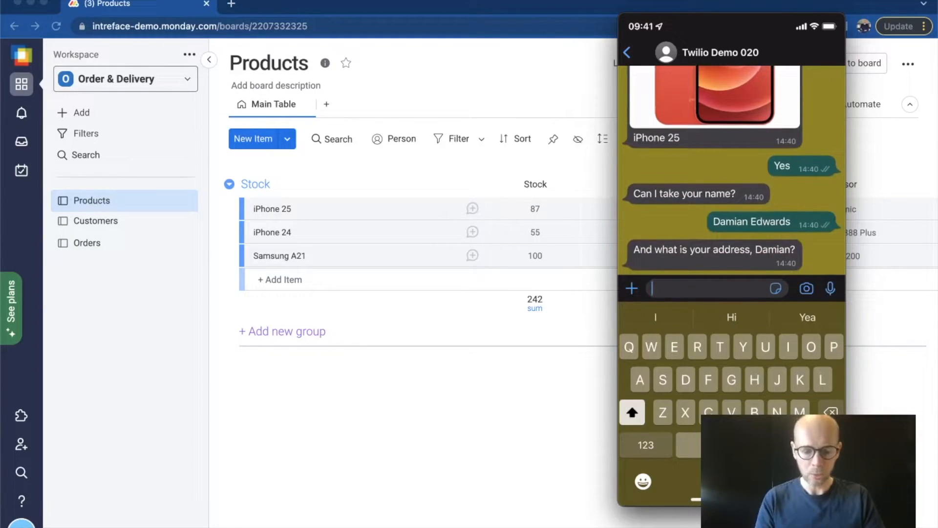
{"action": "type", "text": "1 High"}
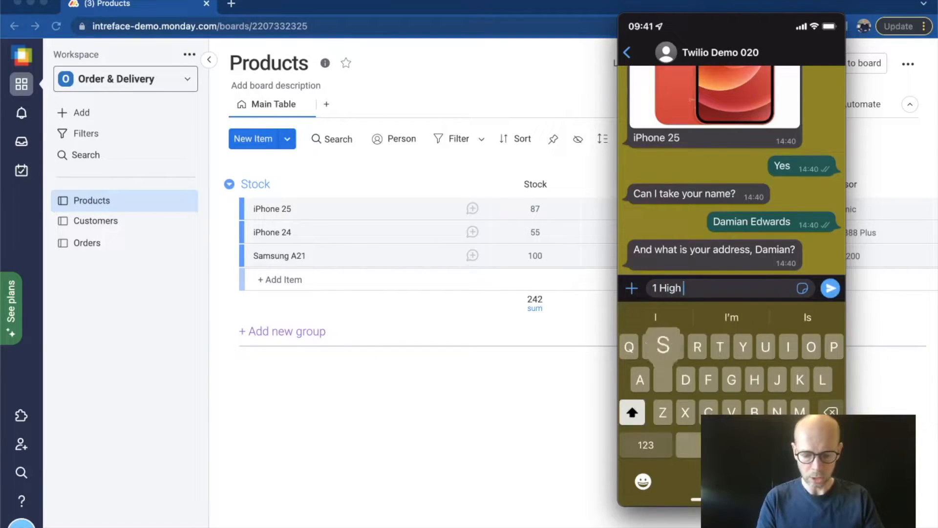
{"action": "type", "text": "St,"}
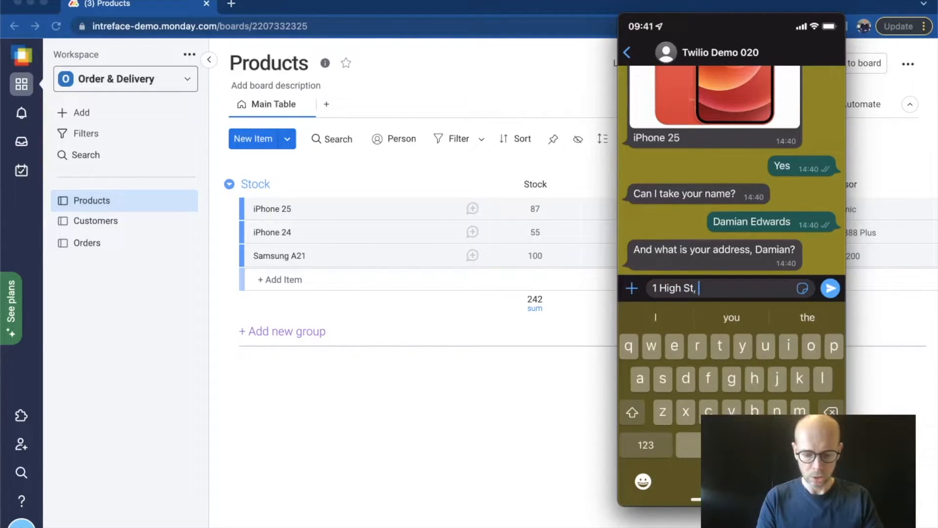
{"action": "type", "text": "Sheffield,"}
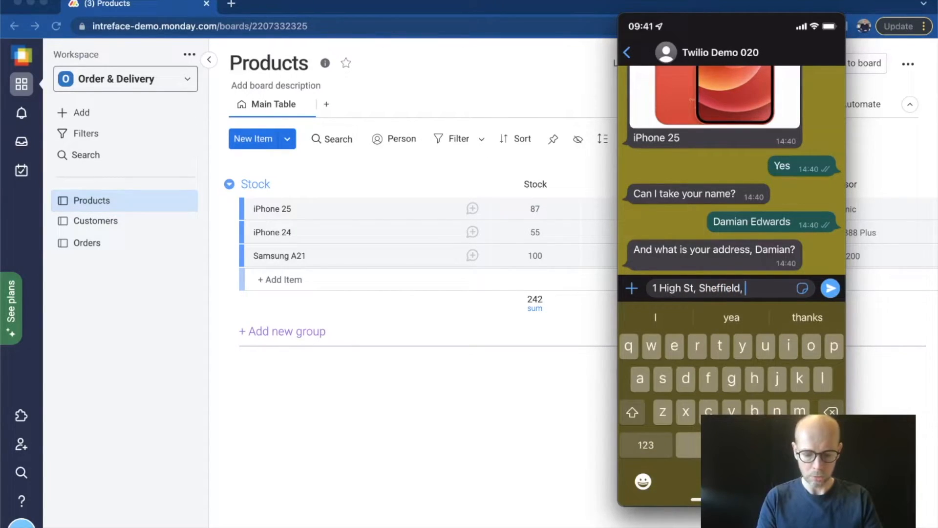
{"action": "type", "text": "S1"}
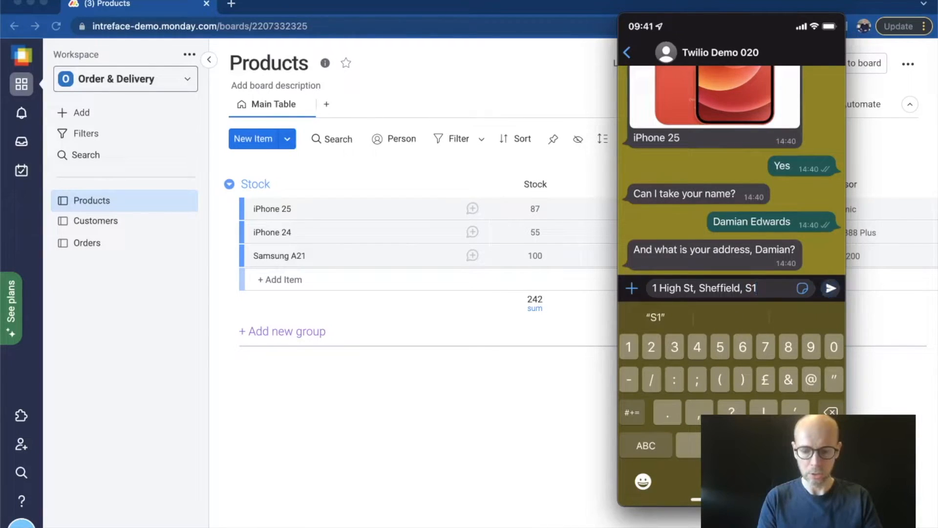
{"action": "left_click", "coordinate": [831, 288]}
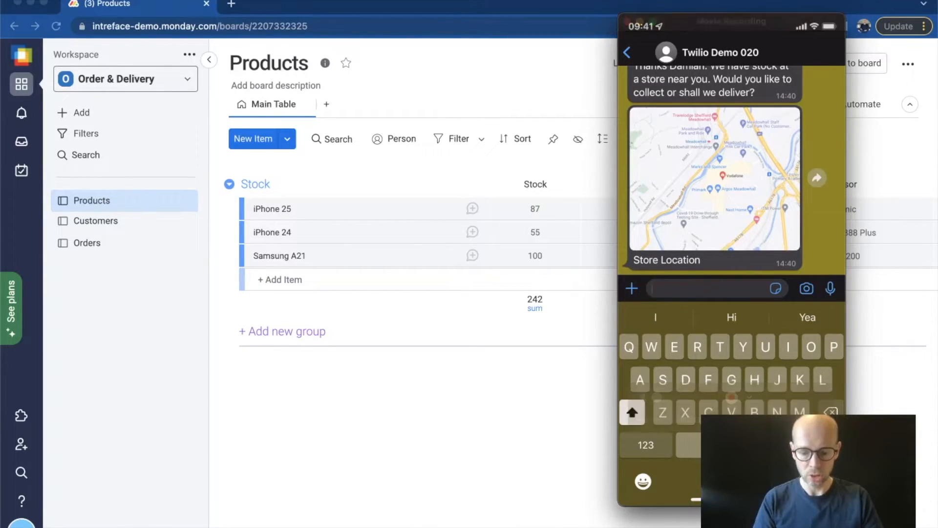
- Reply 'Delivery', read the arrival confirmation, then check the customer on monday.com's Customers board
{"action": "type", "text": "Delive"}
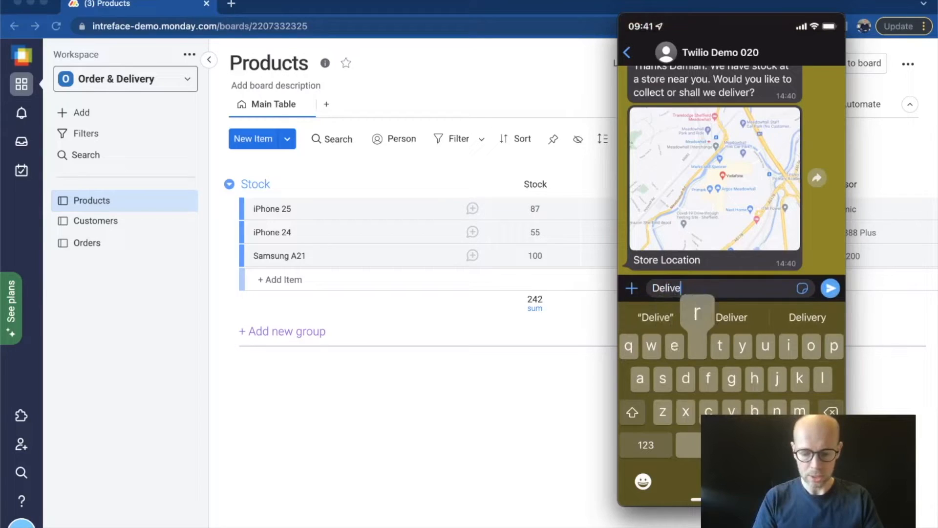
{"action": "left_click", "coordinate": [831, 287]}
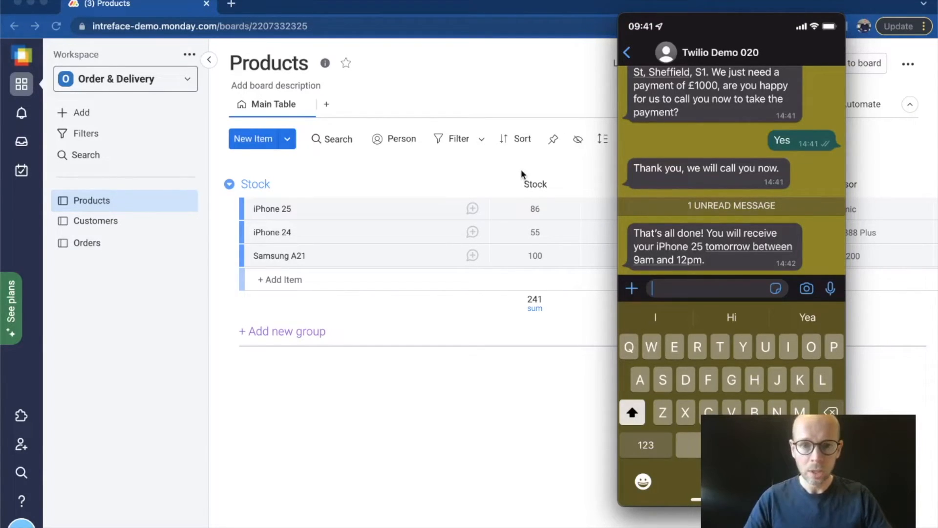
{"action": "left_click", "coordinate": [95, 221]}
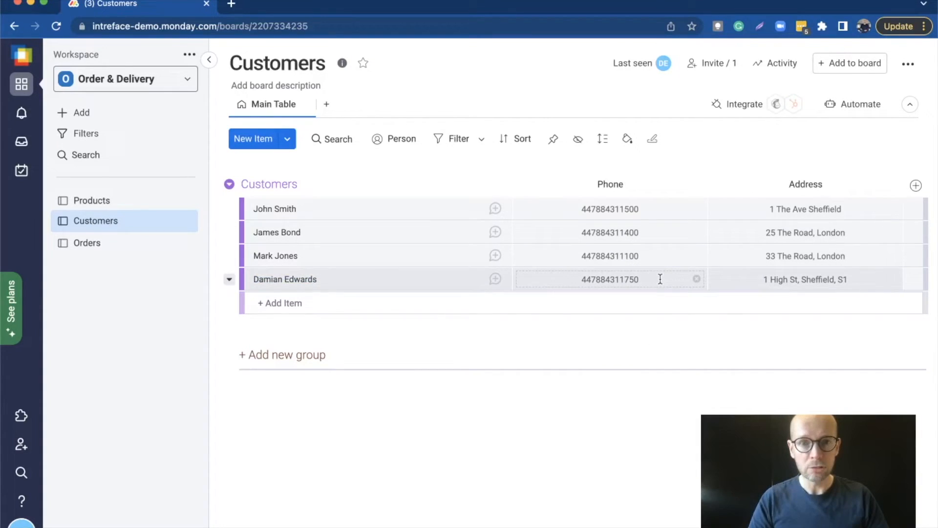
- Leave the customer's phone number cell and switch to the Orders board showing the Feb 21 order
{"action": "left_click", "coordinate": [757, 377]}
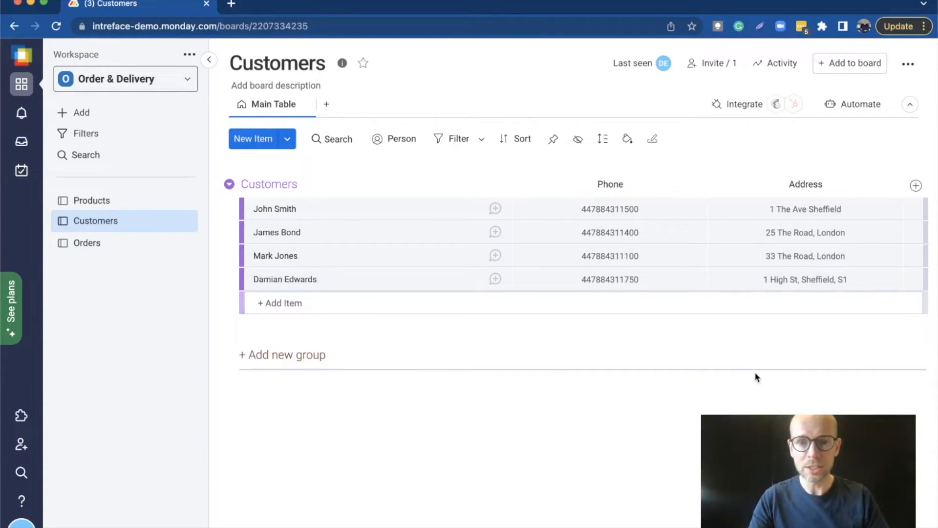
{"action": "left_click", "coordinate": [86, 243]}
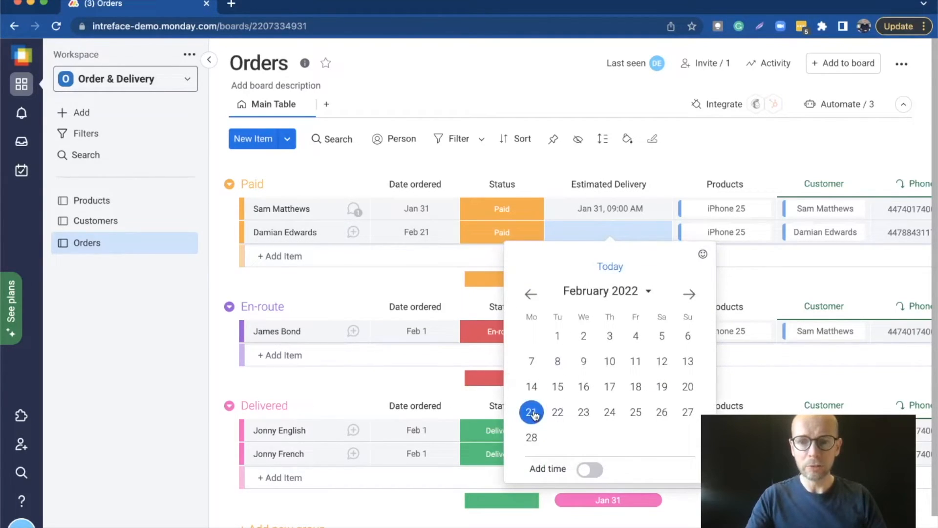
- Set the order's estimated delivery to February 21 at 2:00 PM
{"action": "left_click", "coordinate": [532, 411]}
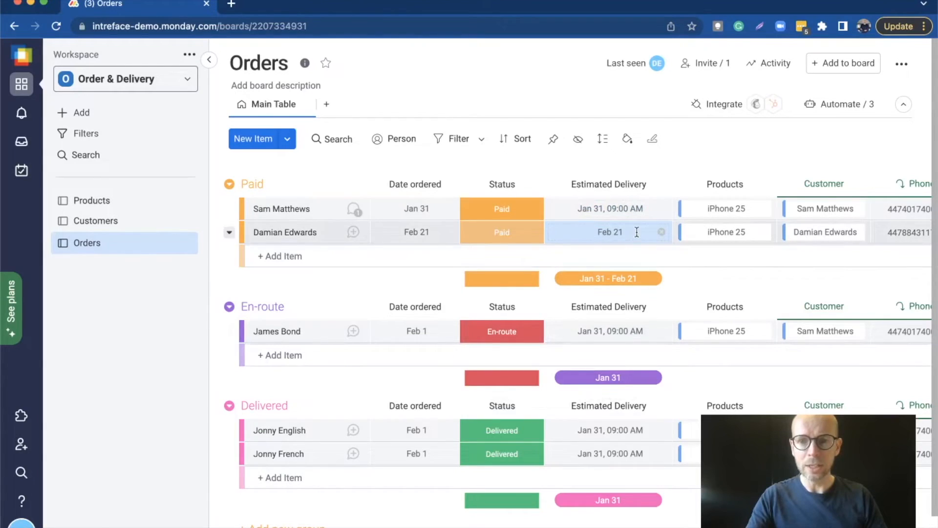
{"action": "left_click", "coordinate": [608, 232]}
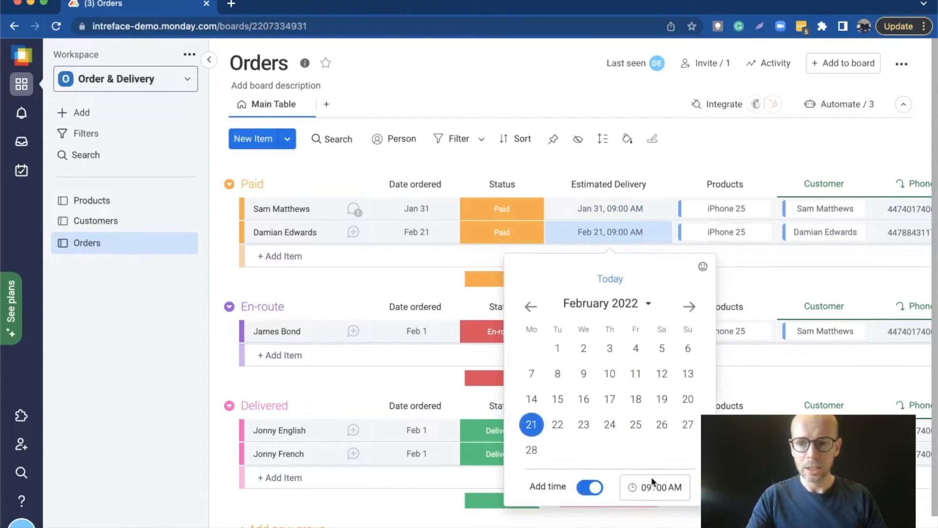
{"action": "left_click", "coordinate": [655, 487]}
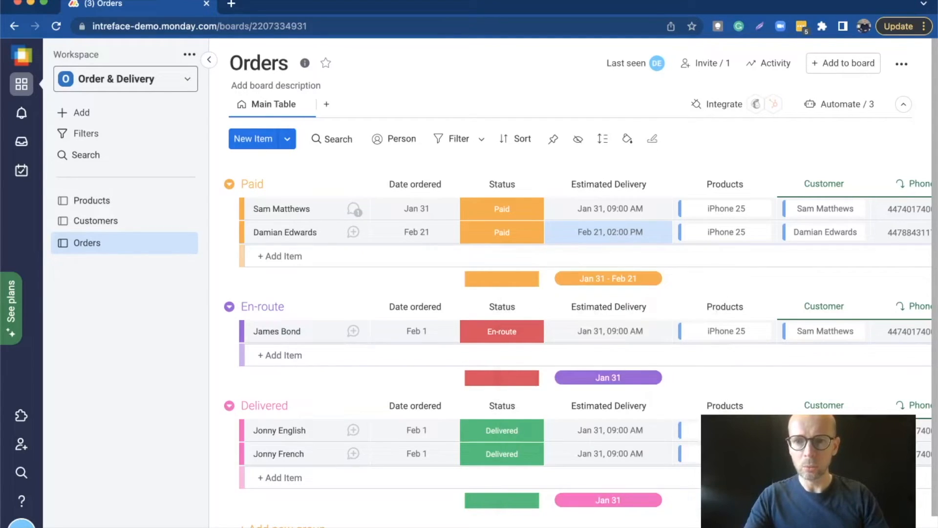
- Change the Feb 21 order's status to En-route
{"action": "left_click", "coordinate": [502, 232]}
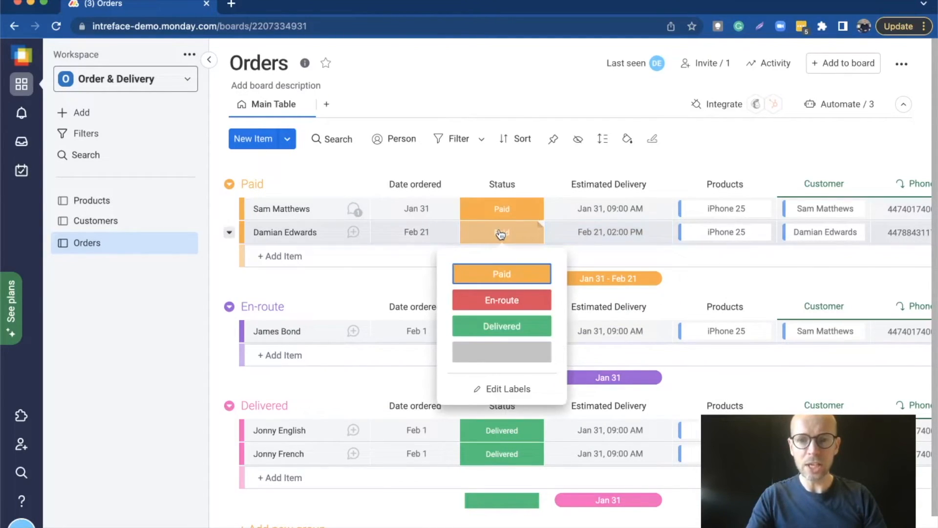
{"action": "left_click", "coordinate": [502, 300]}
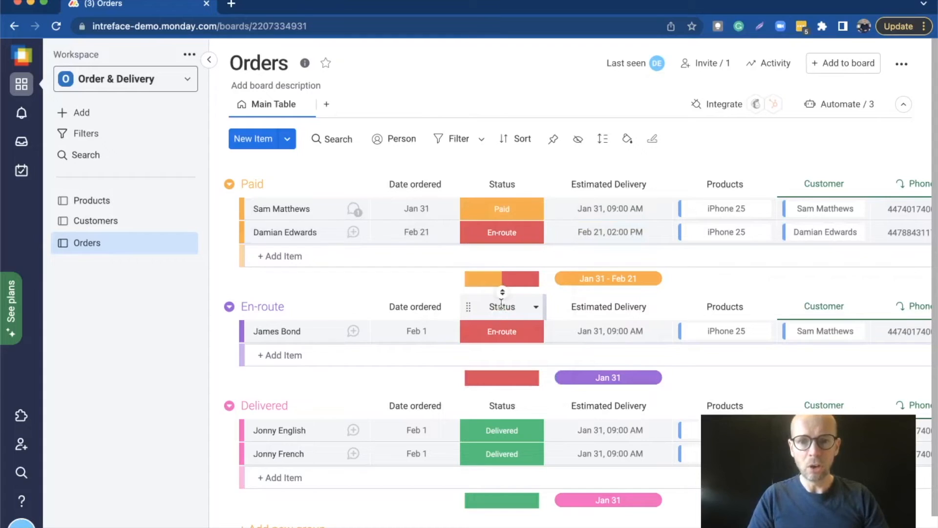
{"action": "left_click", "coordinate": [501, 233]}
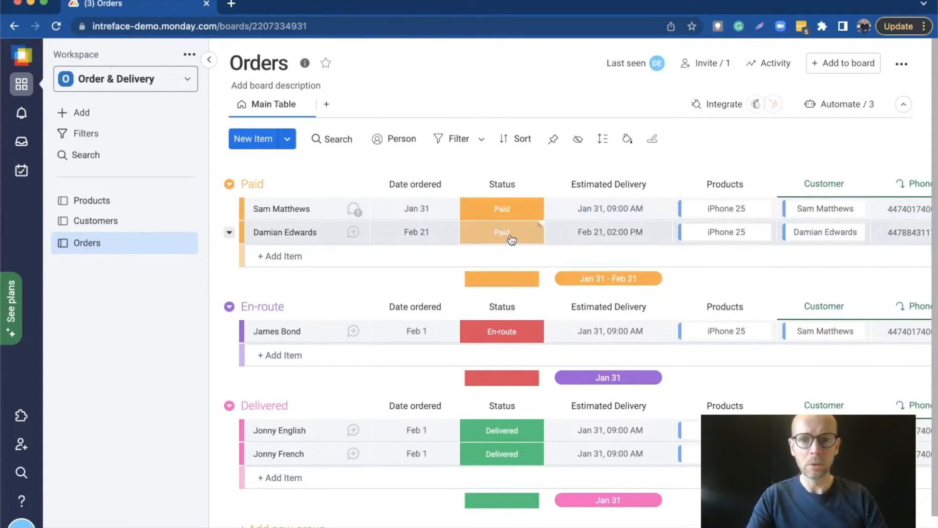
{"action": "left_click", "coordinate": [501, 233]}
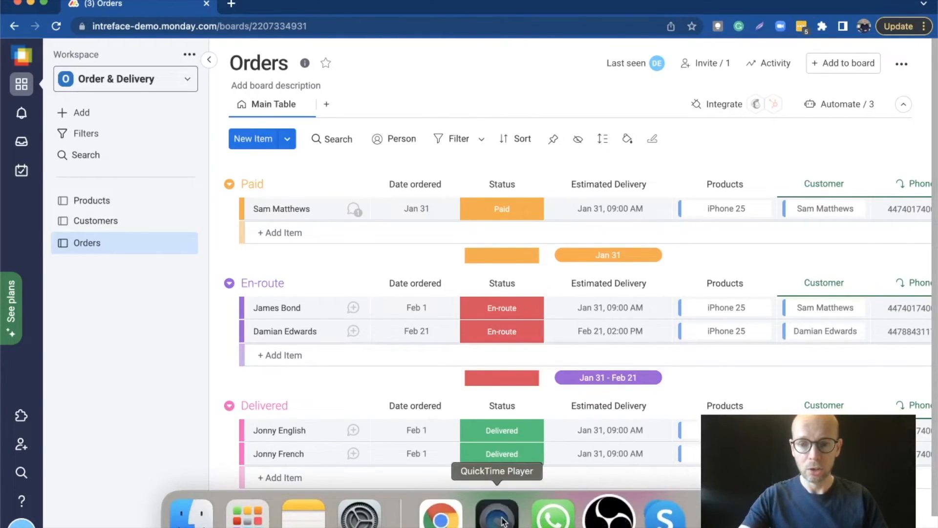
- In the mirrored phone chat, send 'Where is my delivery' and read the 2:00pm reply
{"action": "left_click", "coordinate": [495, 513]}
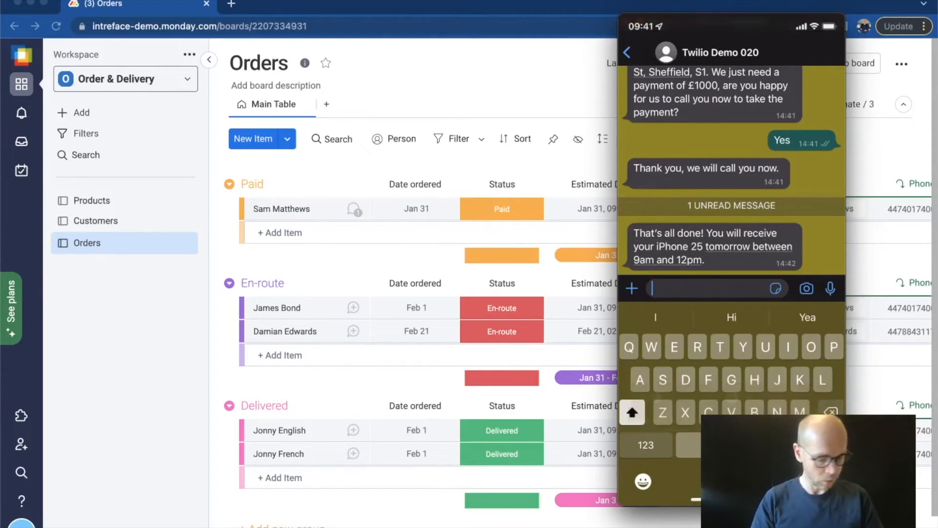
{"action": "type", "text": "Where"}
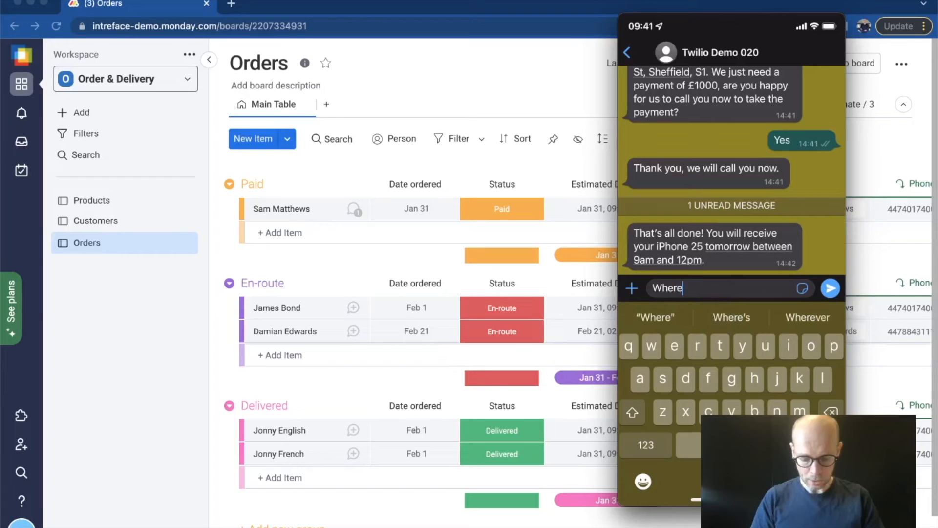
{"action": "type", "text": "is d"}
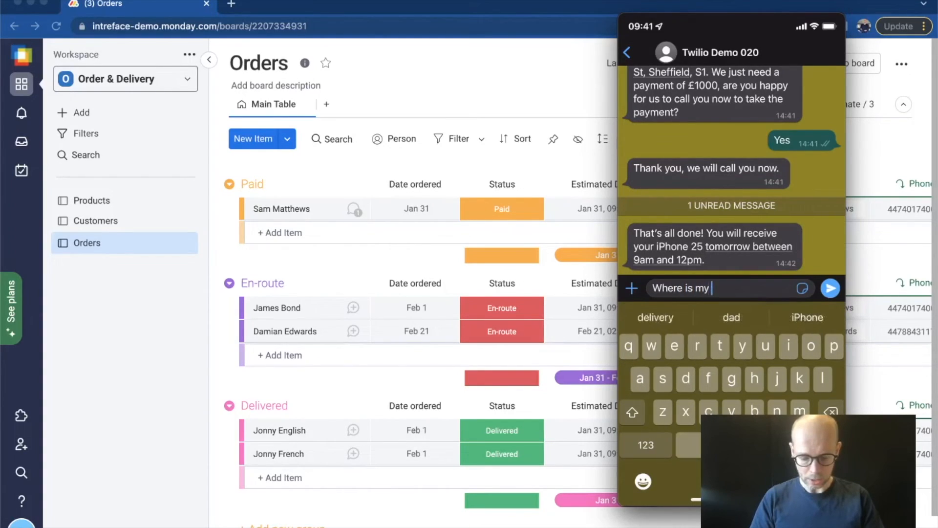
{"action": "type", "text": "feliver"}
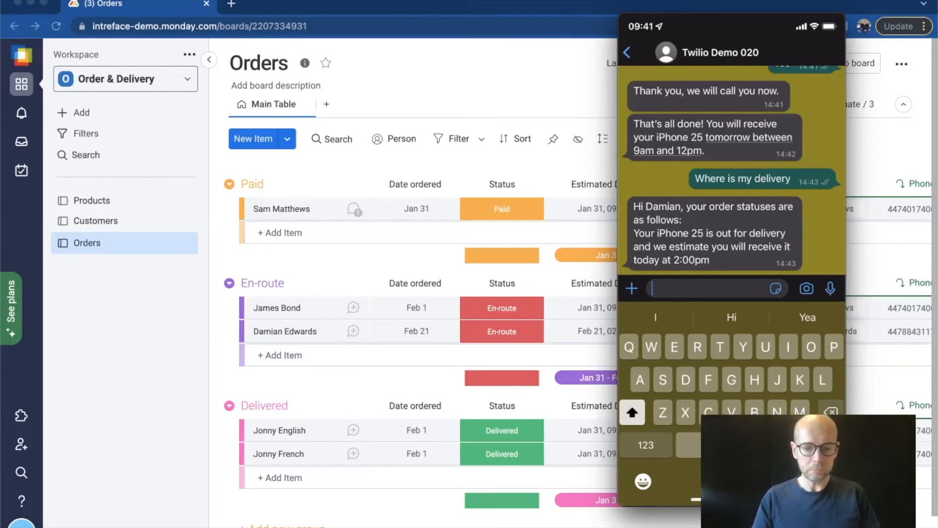
{"action": "mouse_move", "coordinate": [592, 276]}
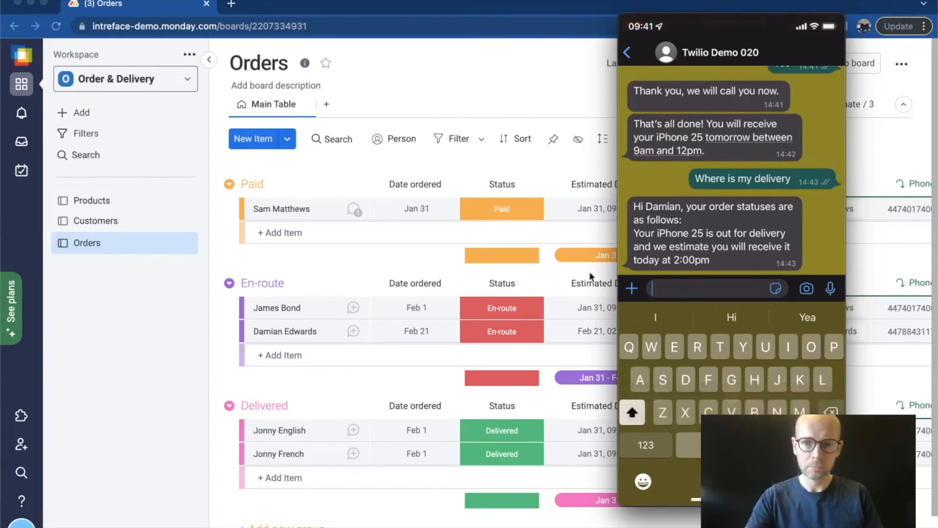